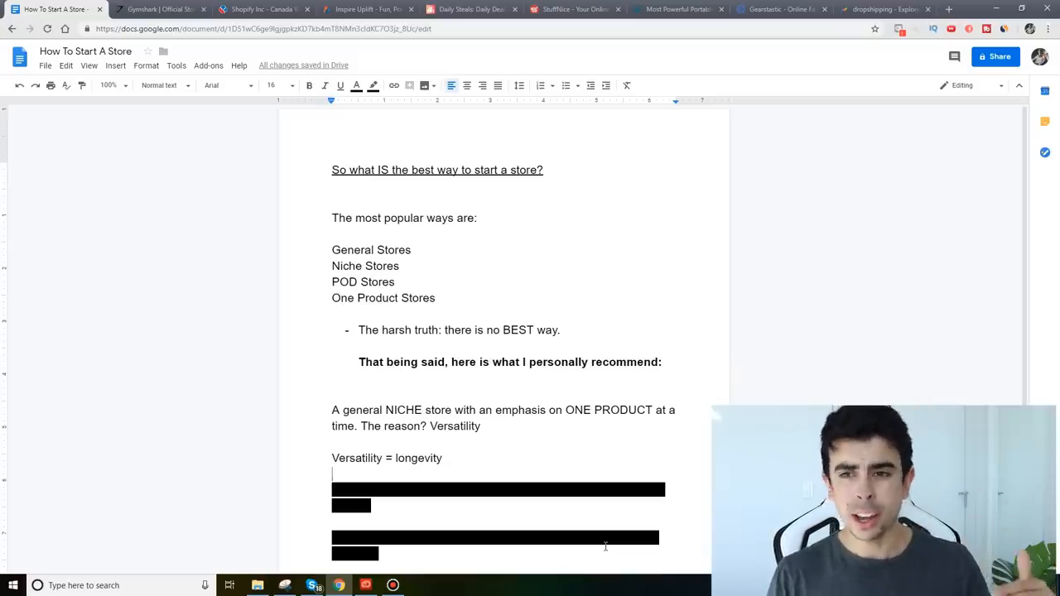
Browse Inspire Uplift's category tiles down to the product grid of beanies, blankets and socks.
left_click(365, 9)
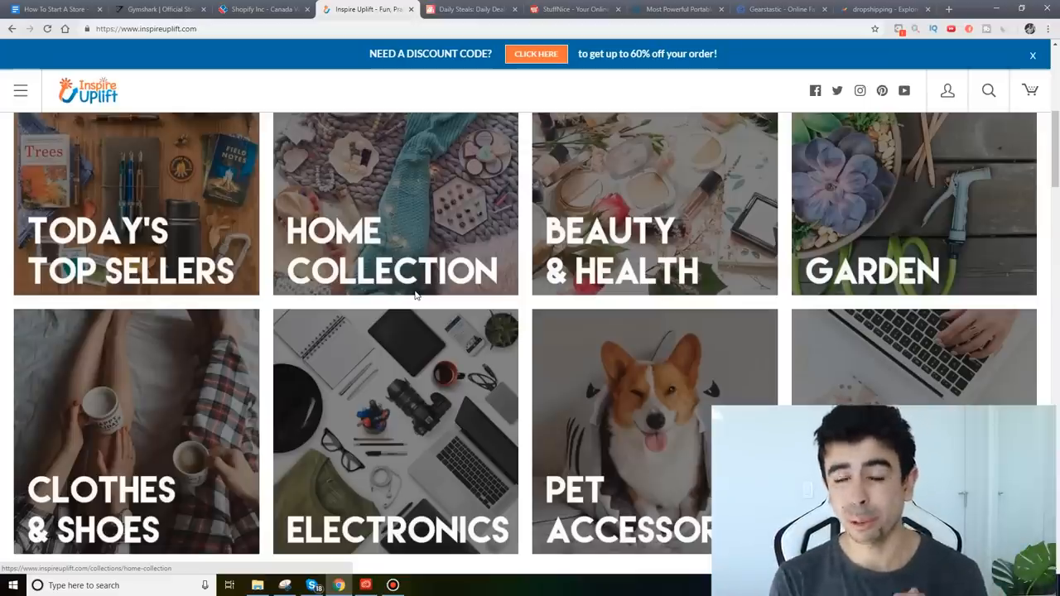
scroll("down", 3)
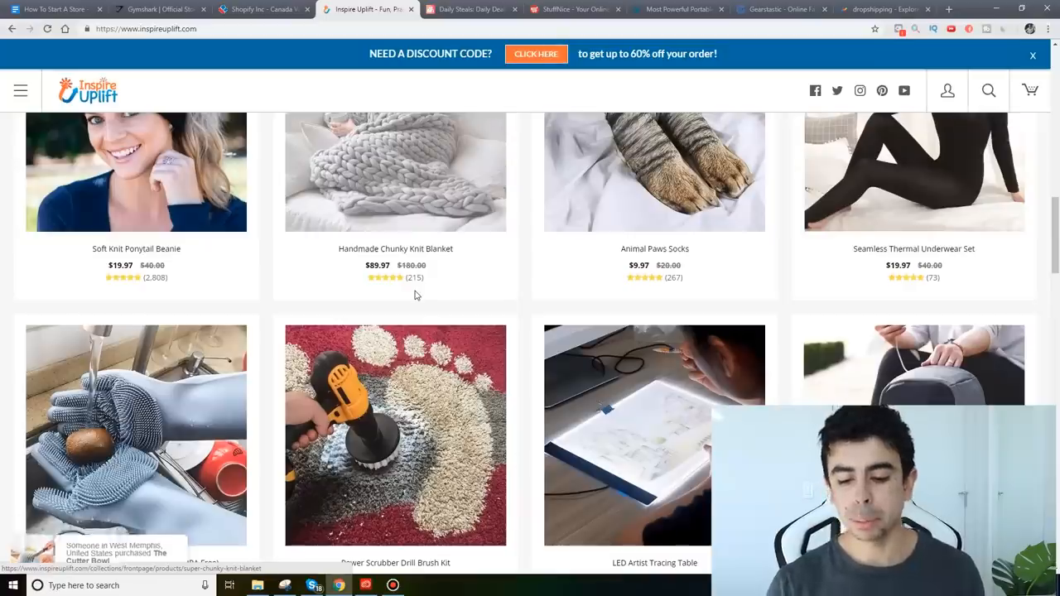
left_click(470, 9)
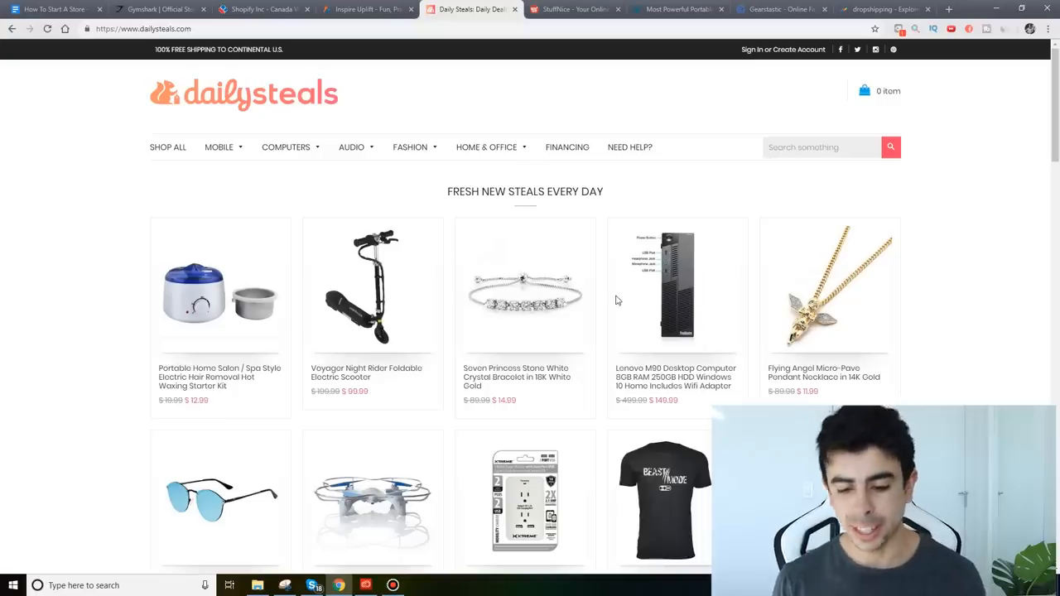
mouse_move(988, 29)
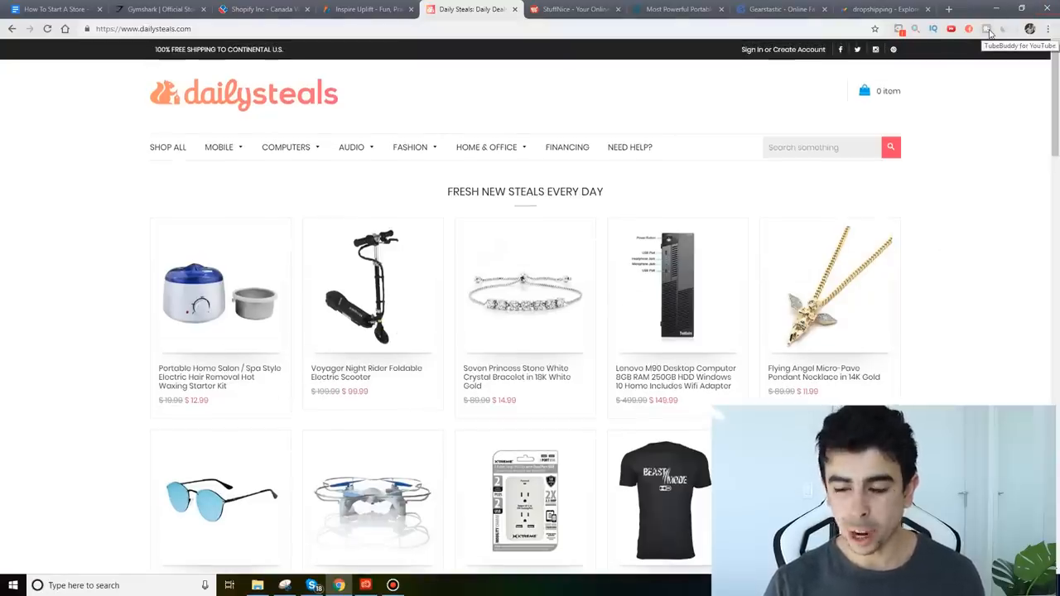
Bring up the Daily Steals store to view its 'Fresh New Steals Every Day' deals.
left_click(882, 9)
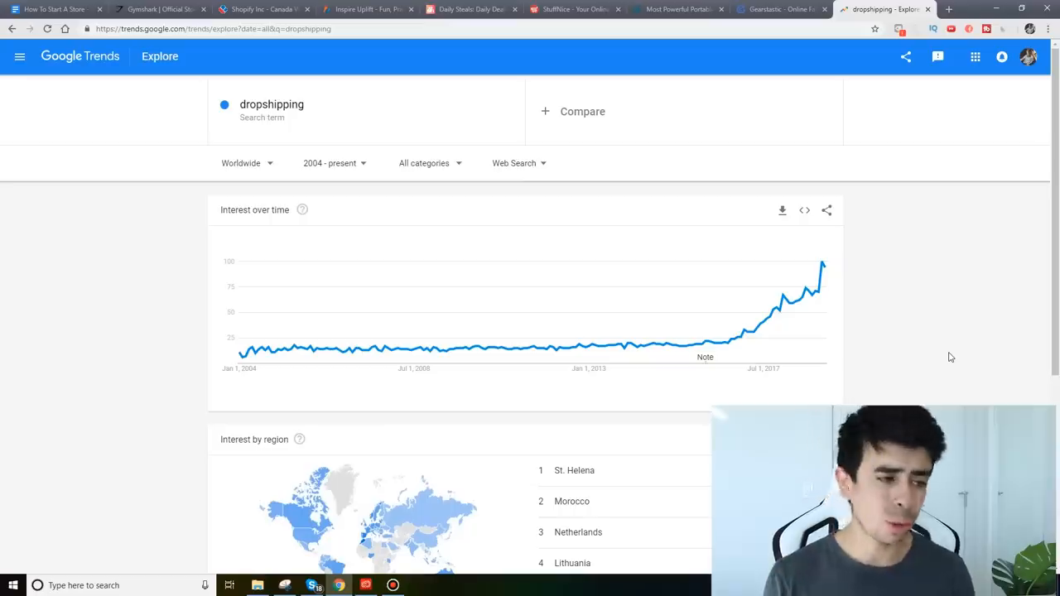
View the Google Trends chart for 'dropshipping', worldwide from 2004 to present.
left_click(364, 9)
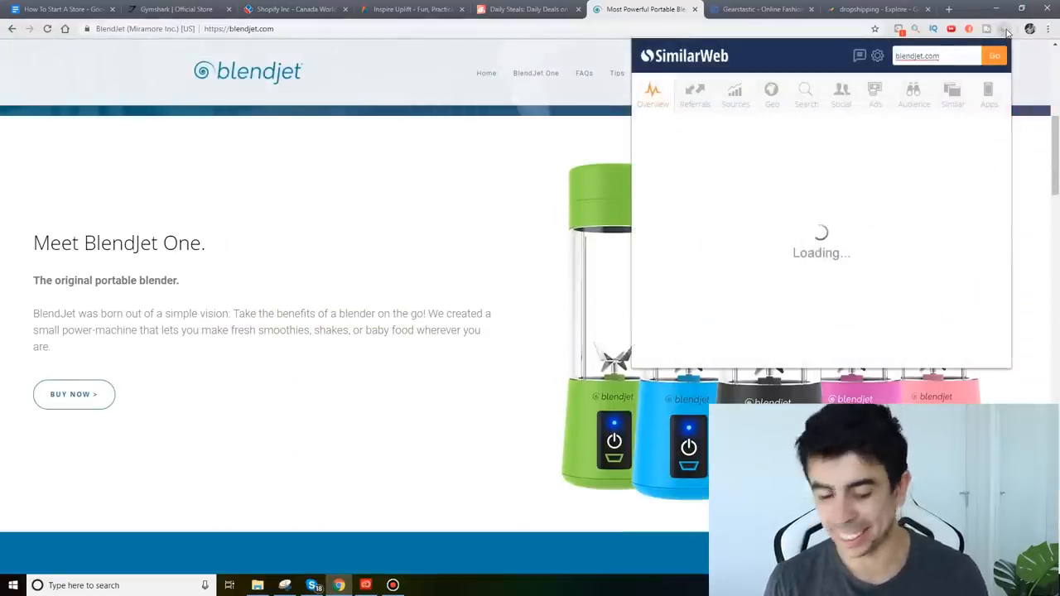
Show the BlendJet store site with its SimilarWeb traffic overview.
left_click(66, 9)
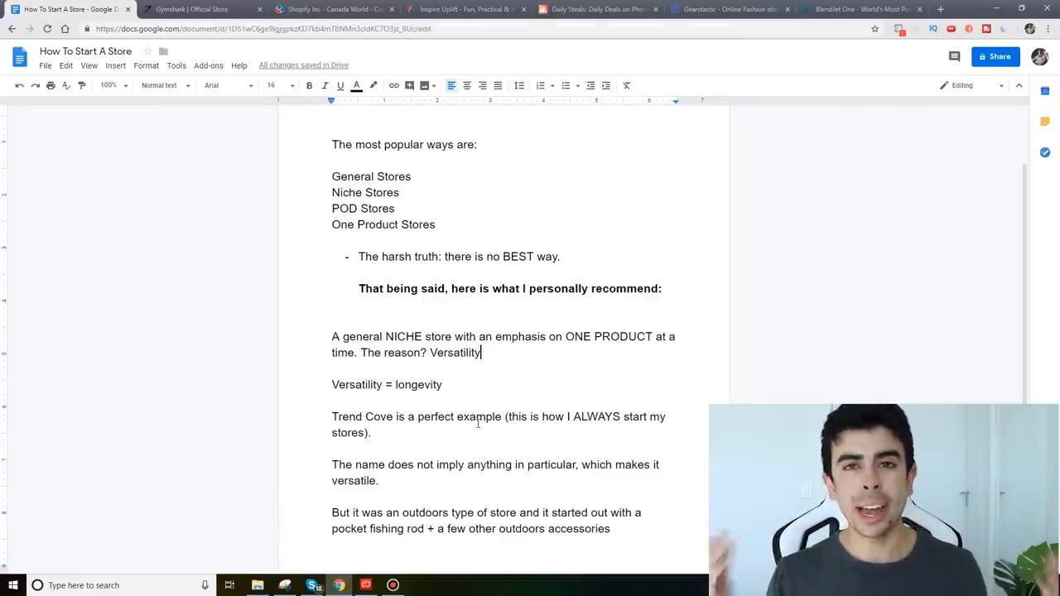
Return to the 'How To Start A Store' outline and its general niche store recommendation.
left_click(331, 9)
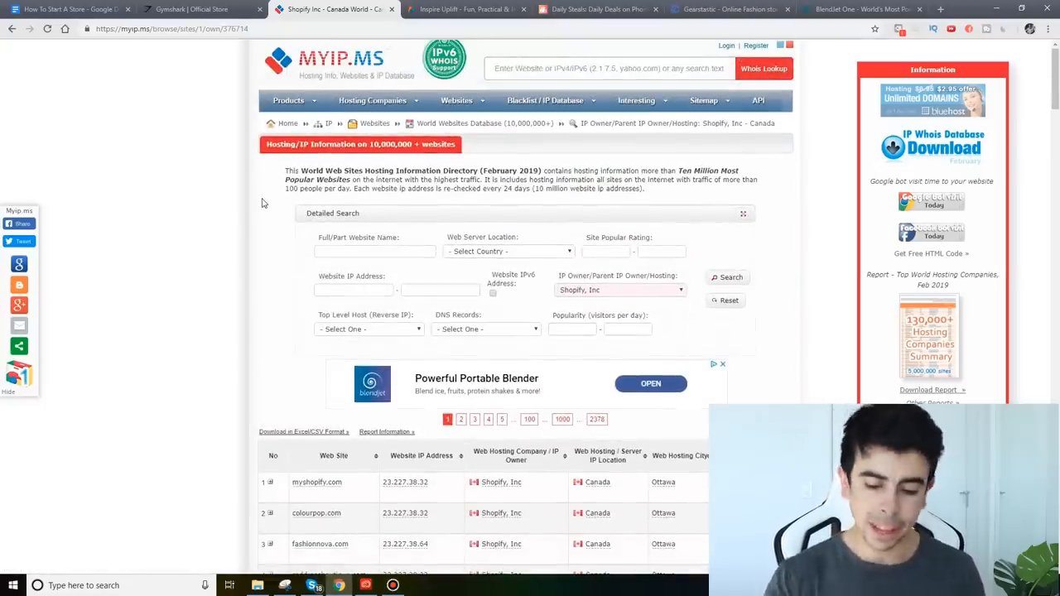